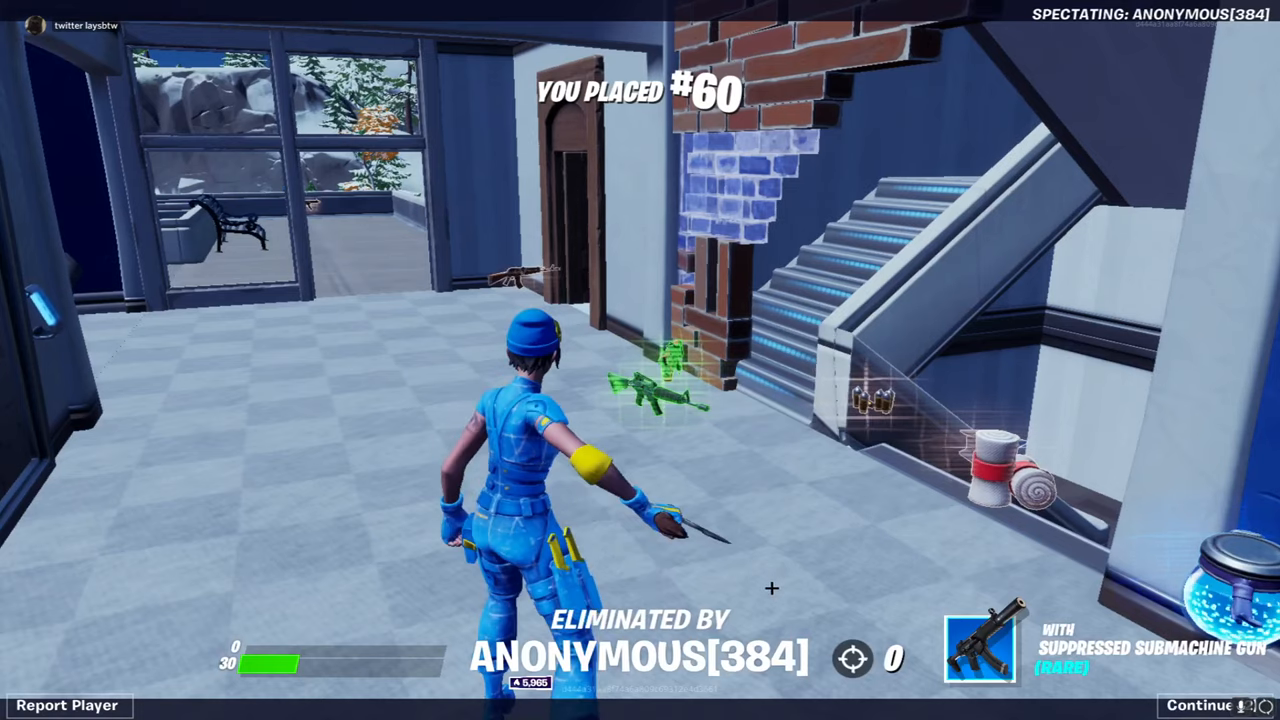
pyautogui.click(1196, 700)
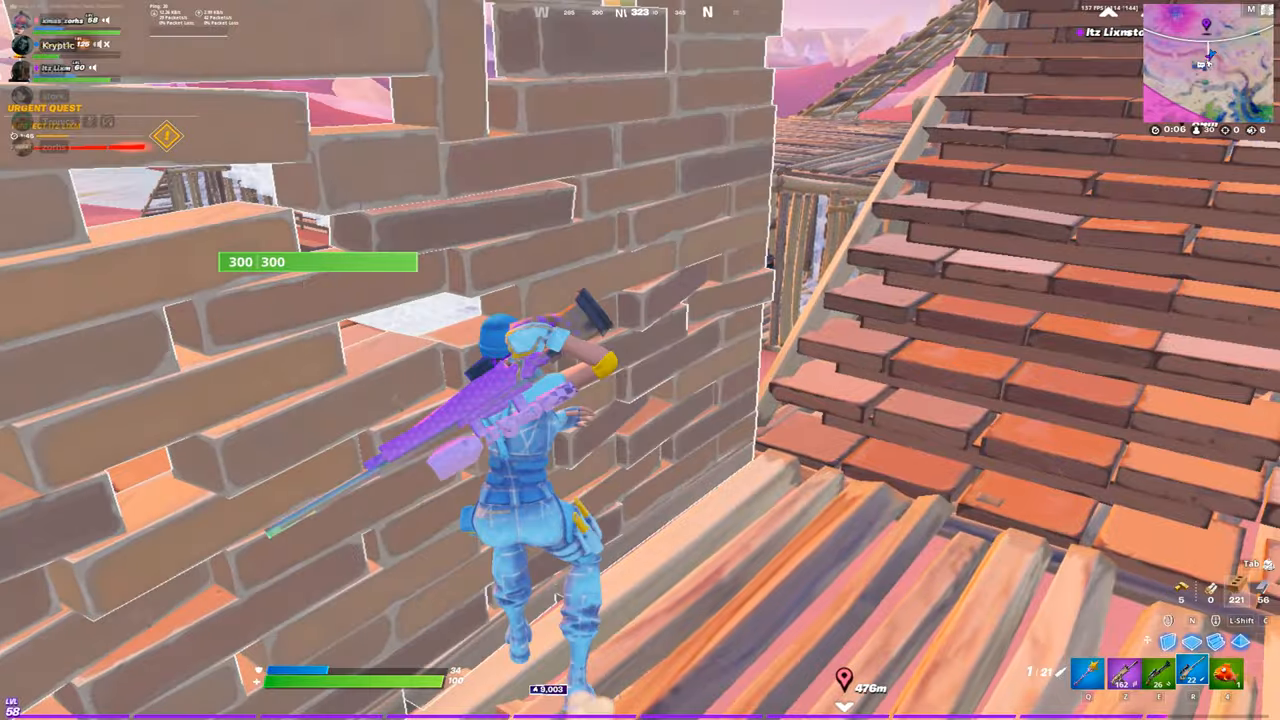
pyautogui.click(640, 360)
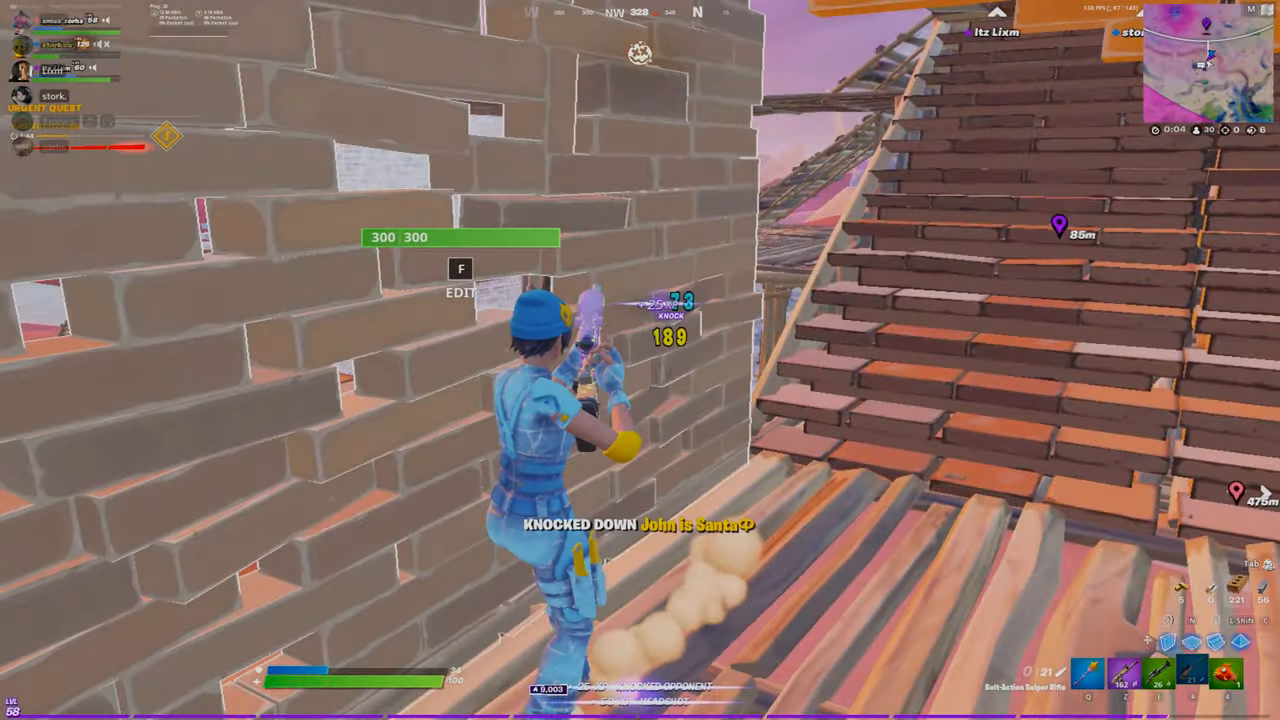